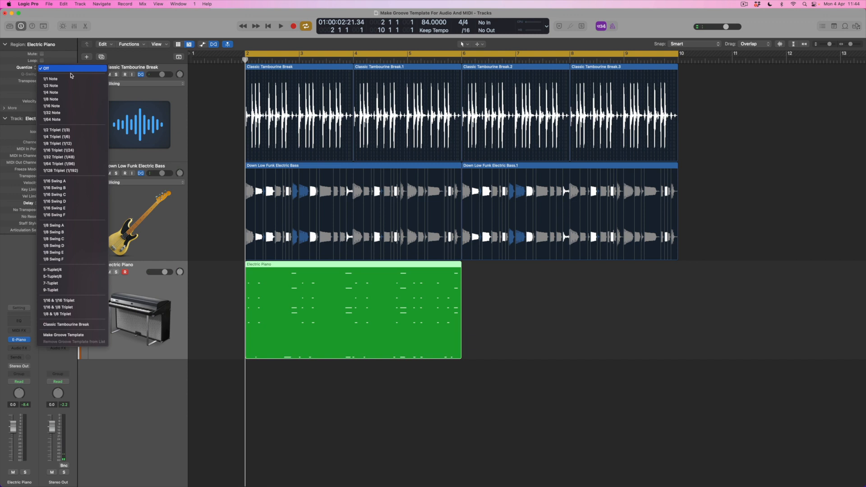
- Apply the Classic Tambourine Break groove to the Electric Piano region, then start playback
click(68, 324)
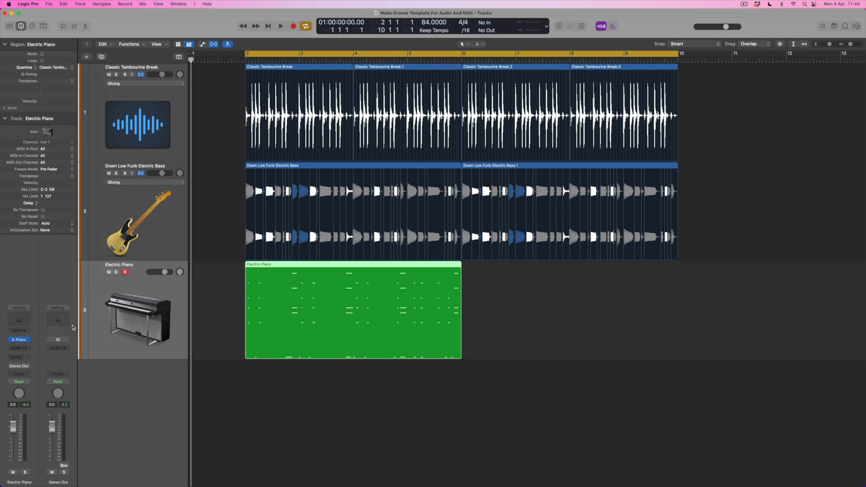
click(280, 27)
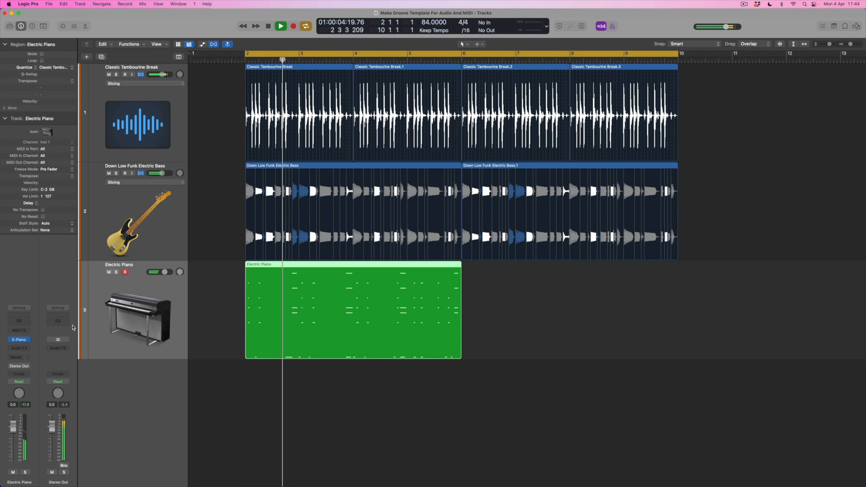